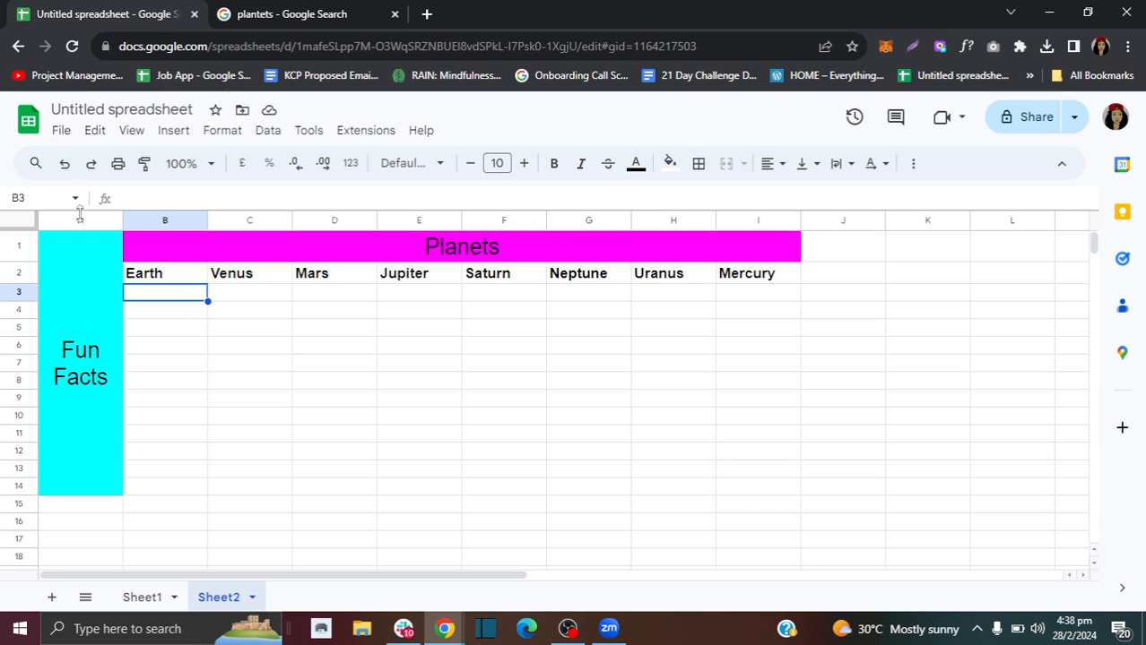
# Copy the Earth sentence about 70.8% liquid water coverage from Google Search results
pyautogui.click(292, 13)
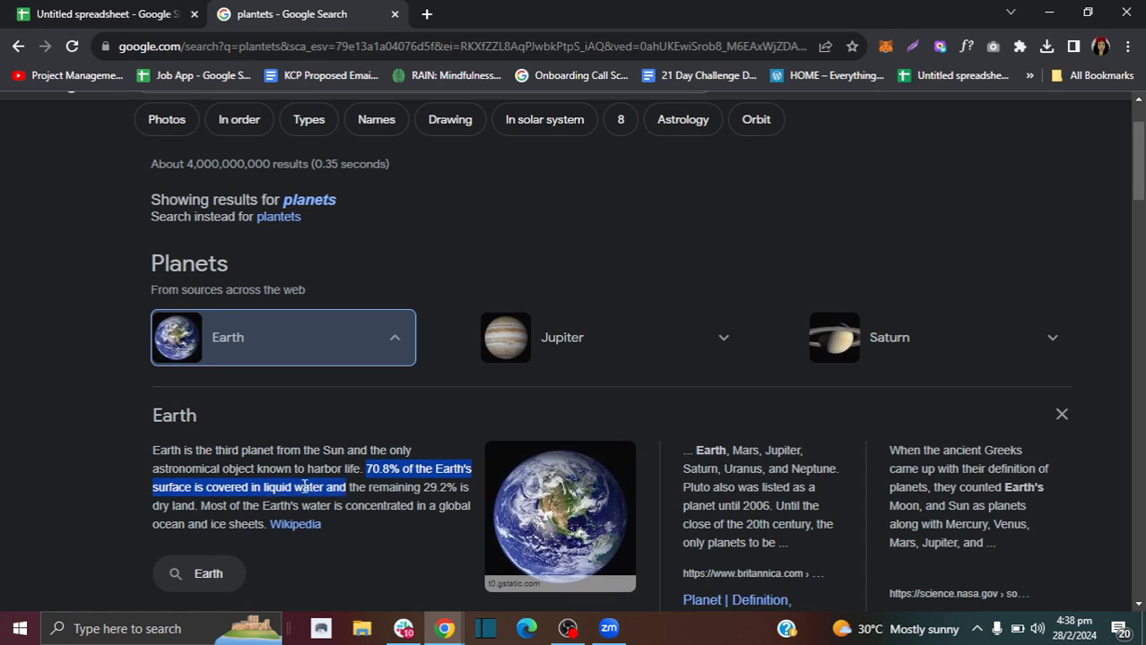
pyautogui.moveTo(367, 469); pyautogui.dragTo(197, 505)
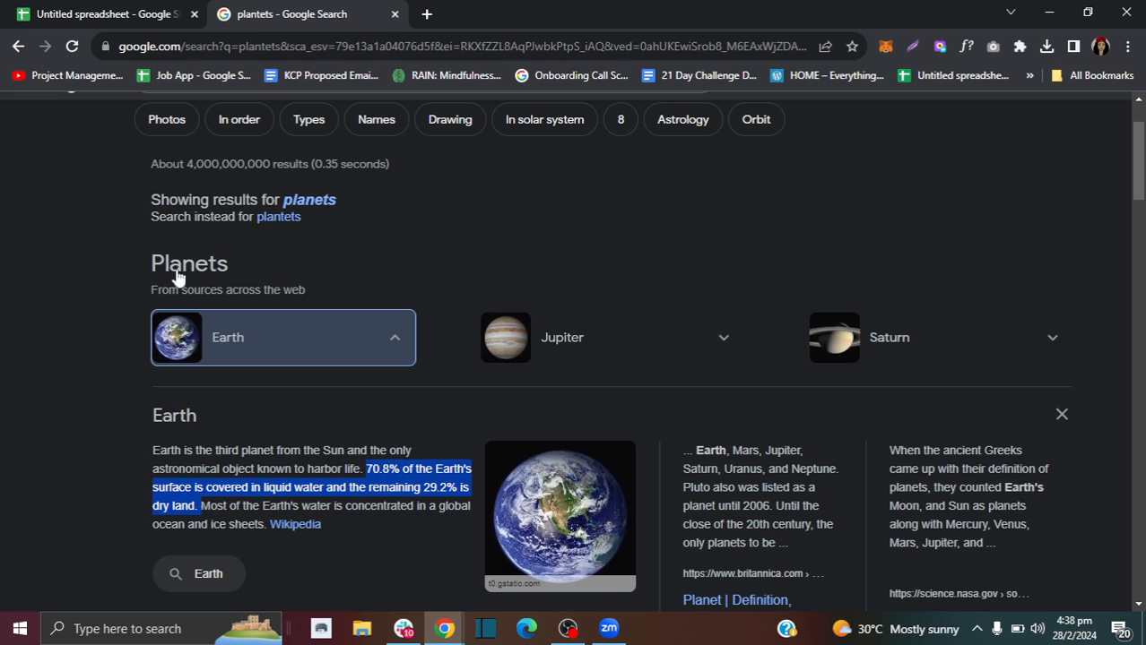
pyautogui.click(99, 13)
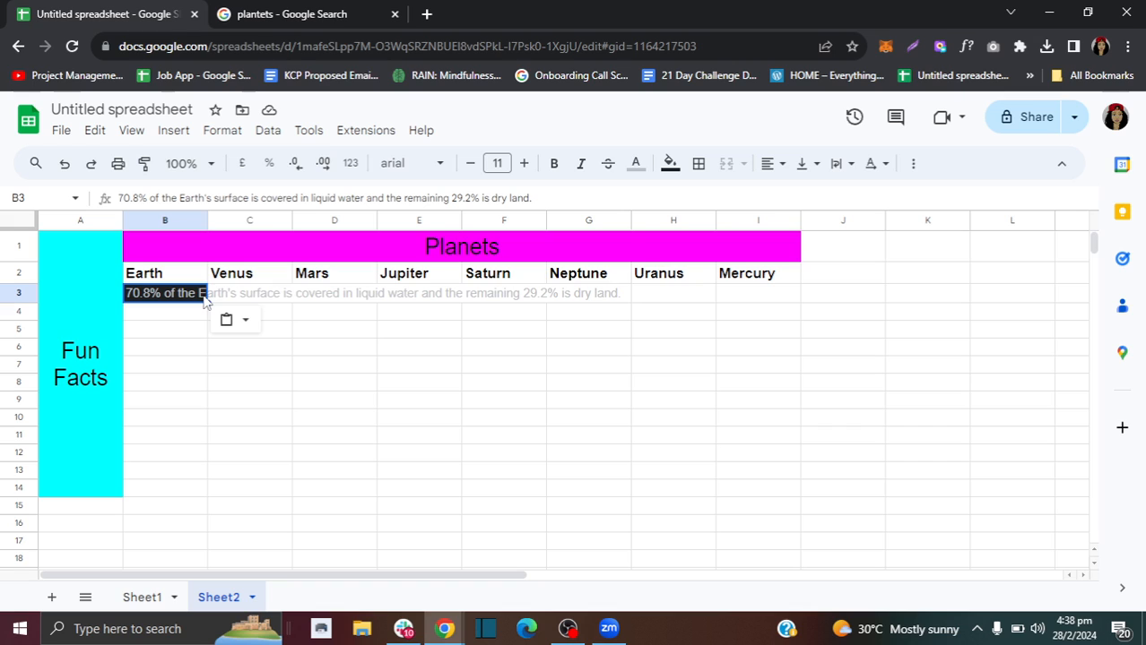
pyautogui.moveTo(258, 303)
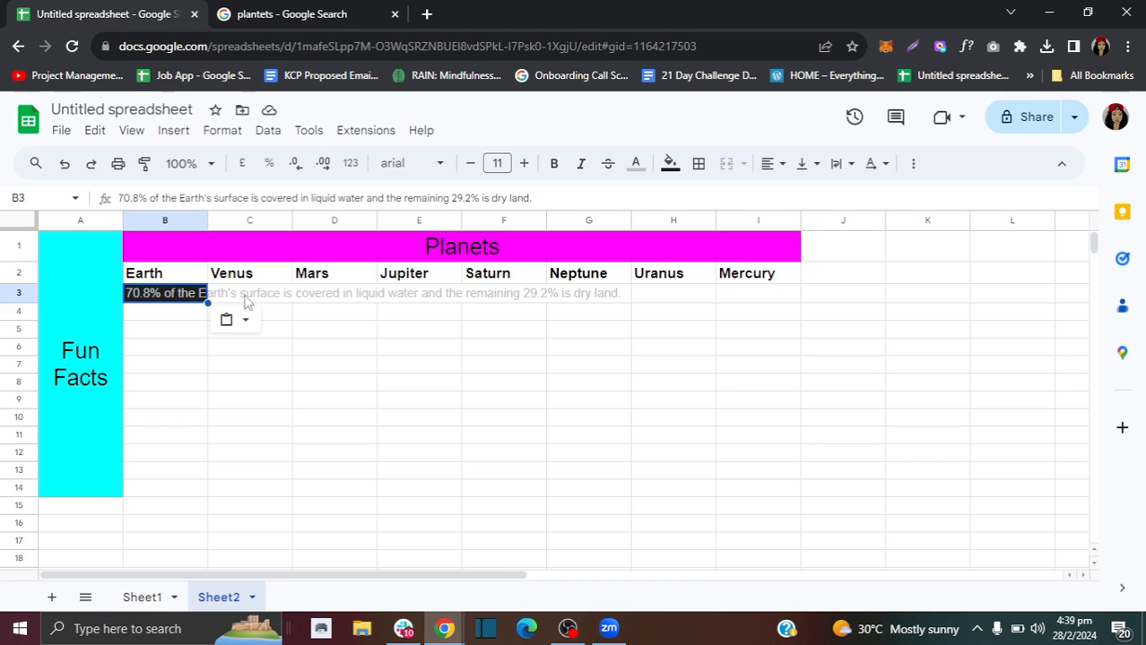
pyautogui.moveTo(188, 301)
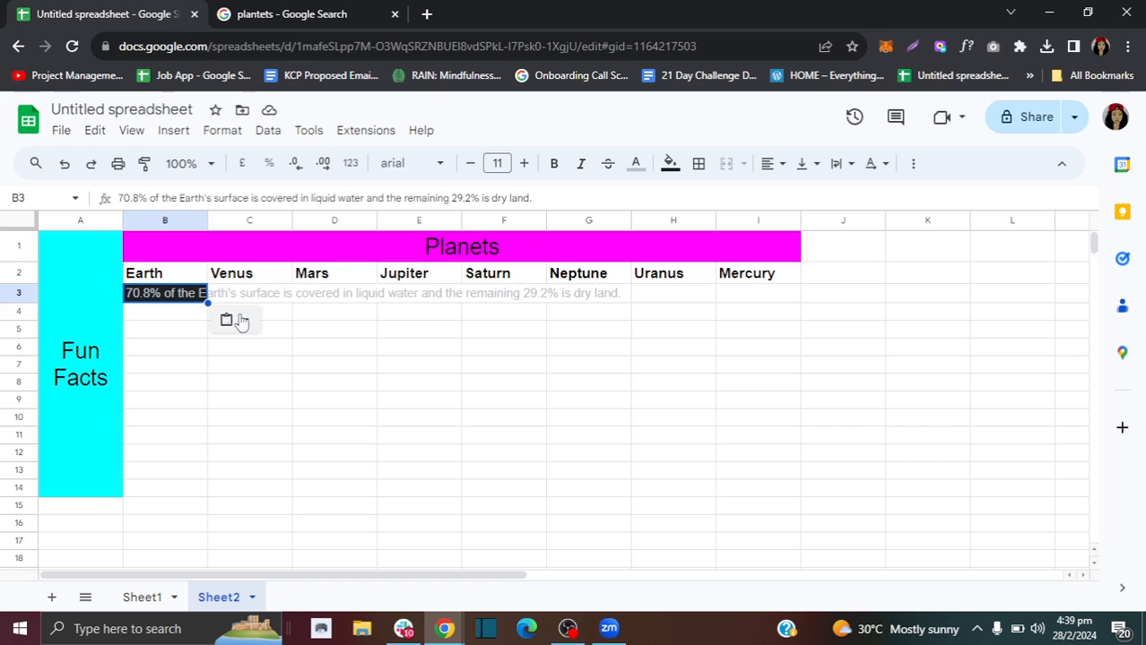
# Re-paste the Earth water fact in B3 as values only, dropping its styling
pyautogui.click(243, 320)
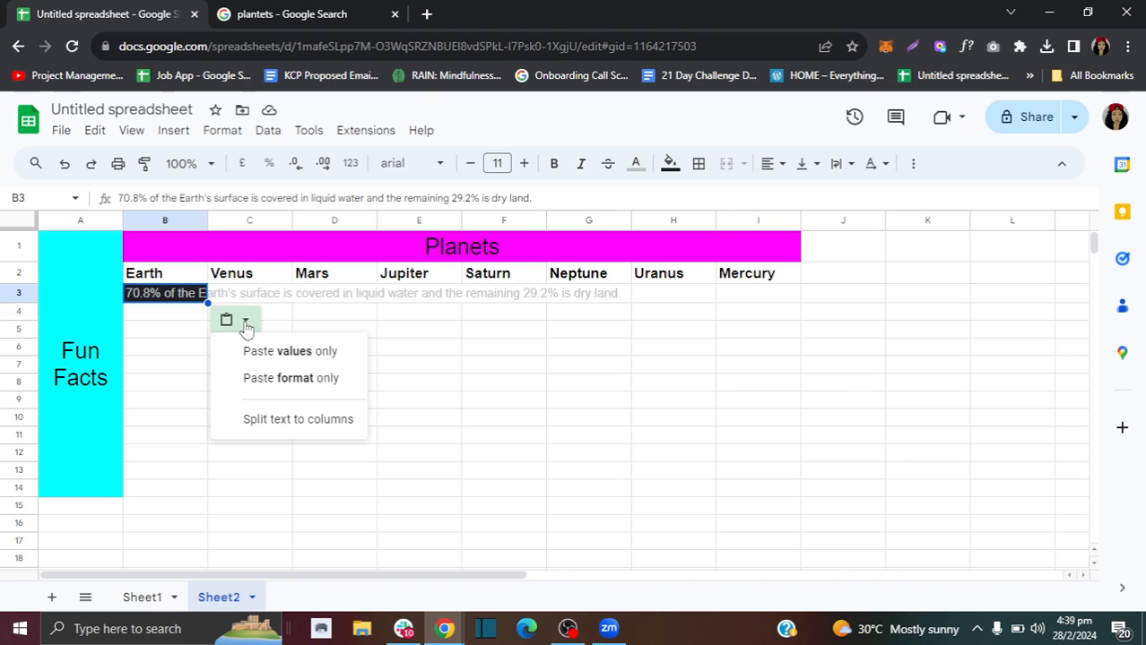
pyautogui.moveTo(289, 350)
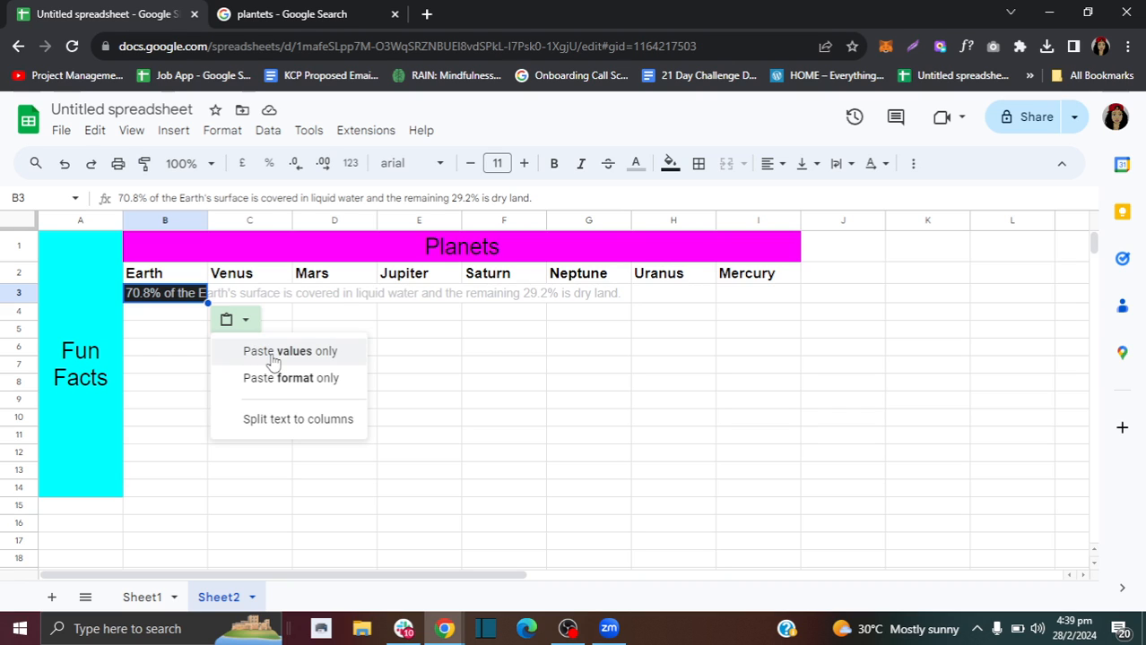
pyautogui.click(289, 351)
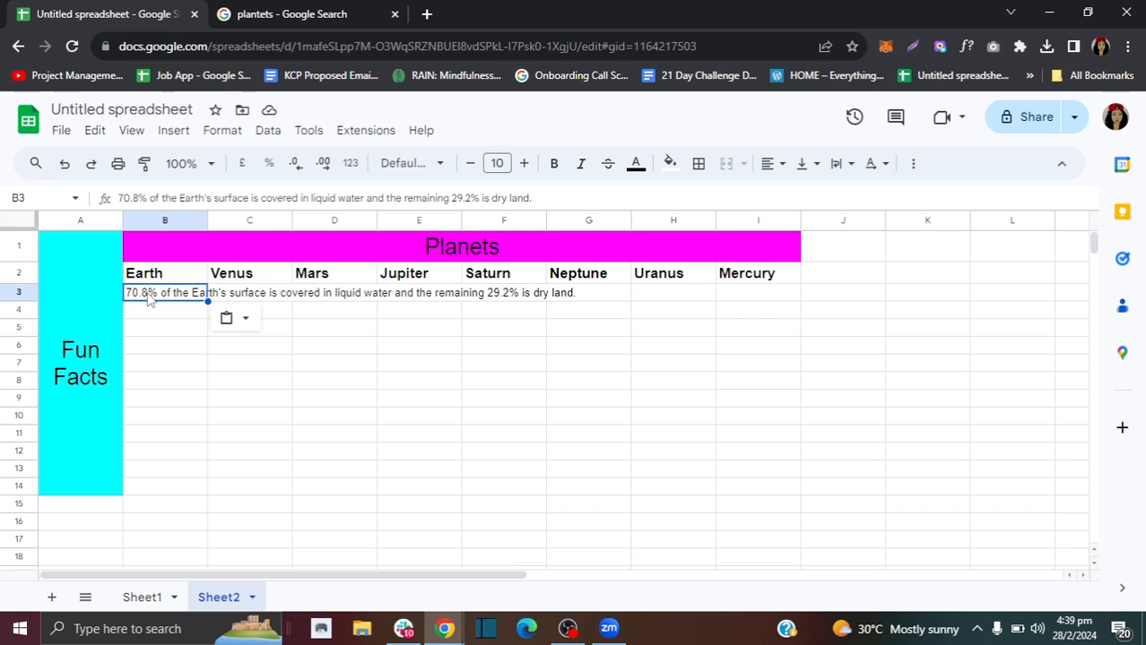
pyautogui.moveTo(81, 179)
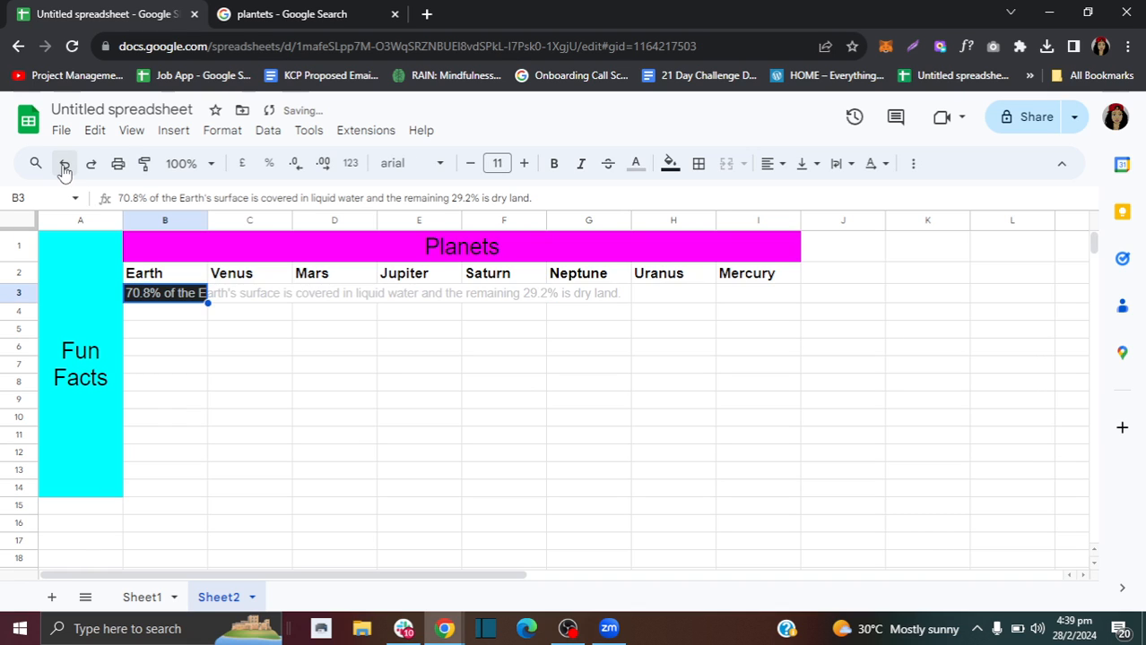
pyautogui.moveTo(669, 163)
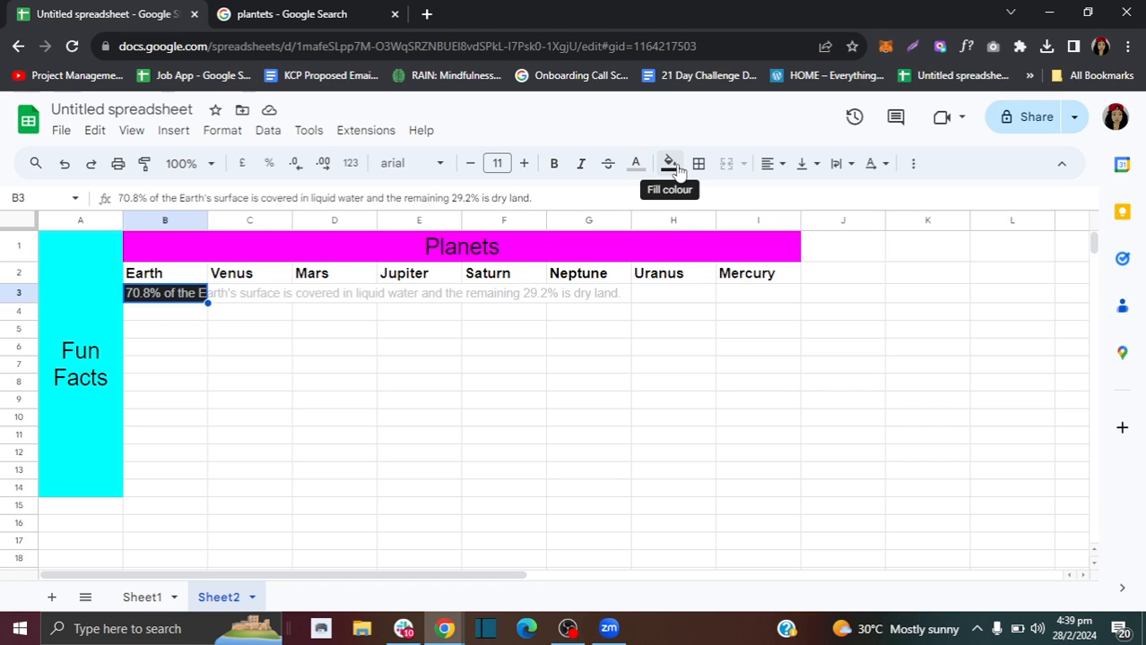
pyautogui.moveTo(674, 175)
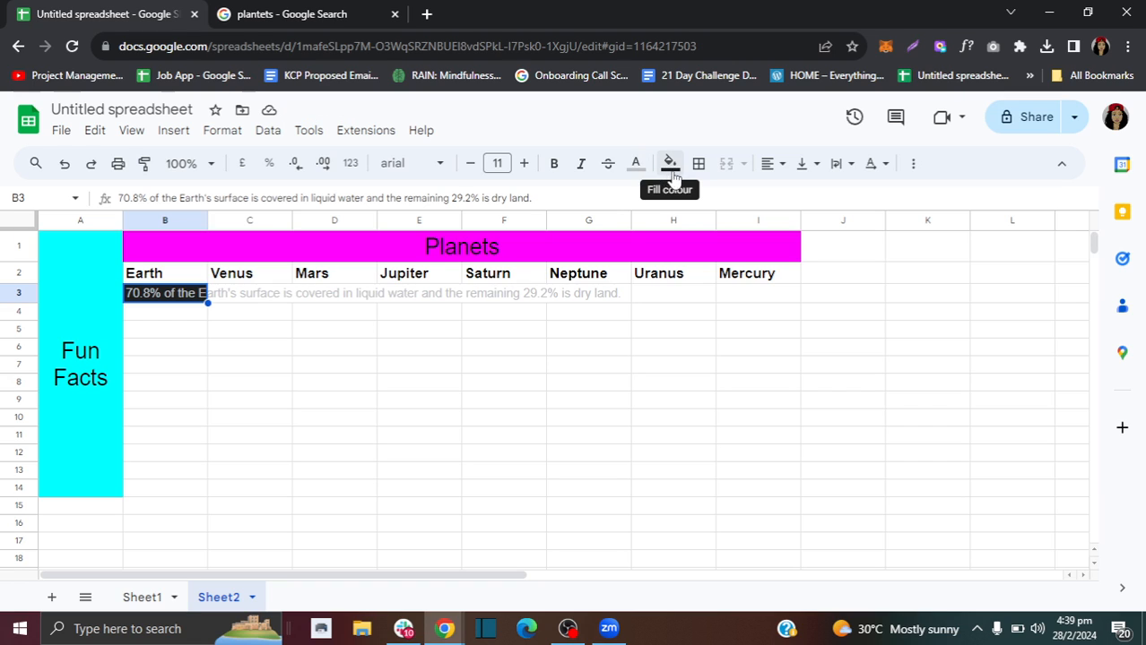
# Remove the dark fill colour from the Earth fact in B3
pyautogui.click(668, 163)
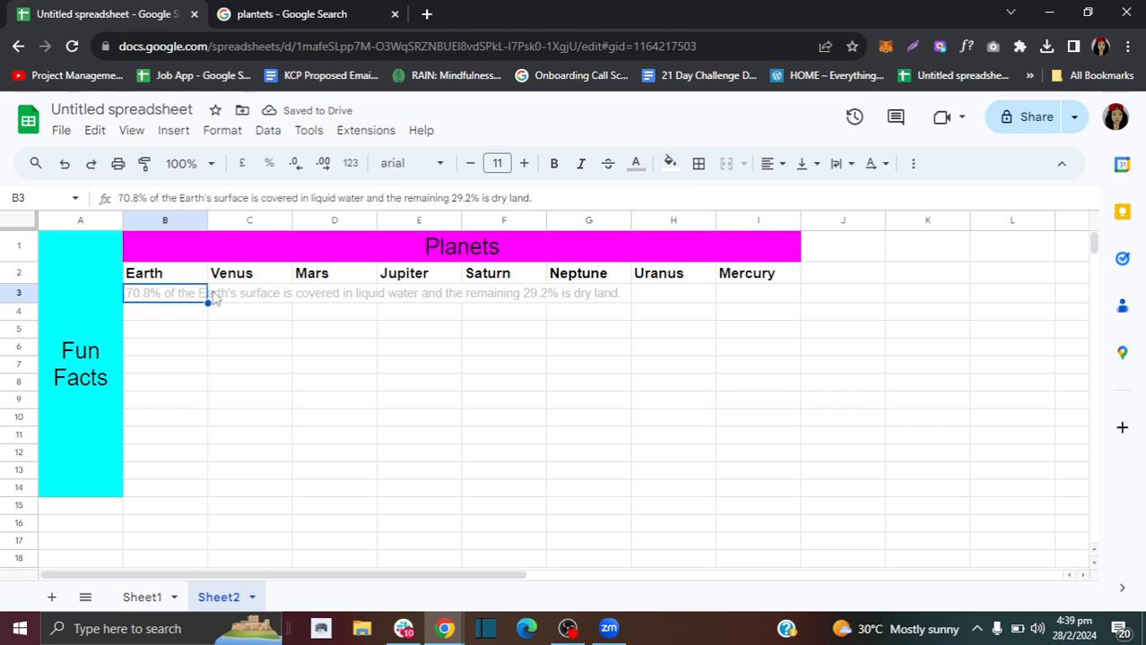
pyautogui.moveTo(166, 303)
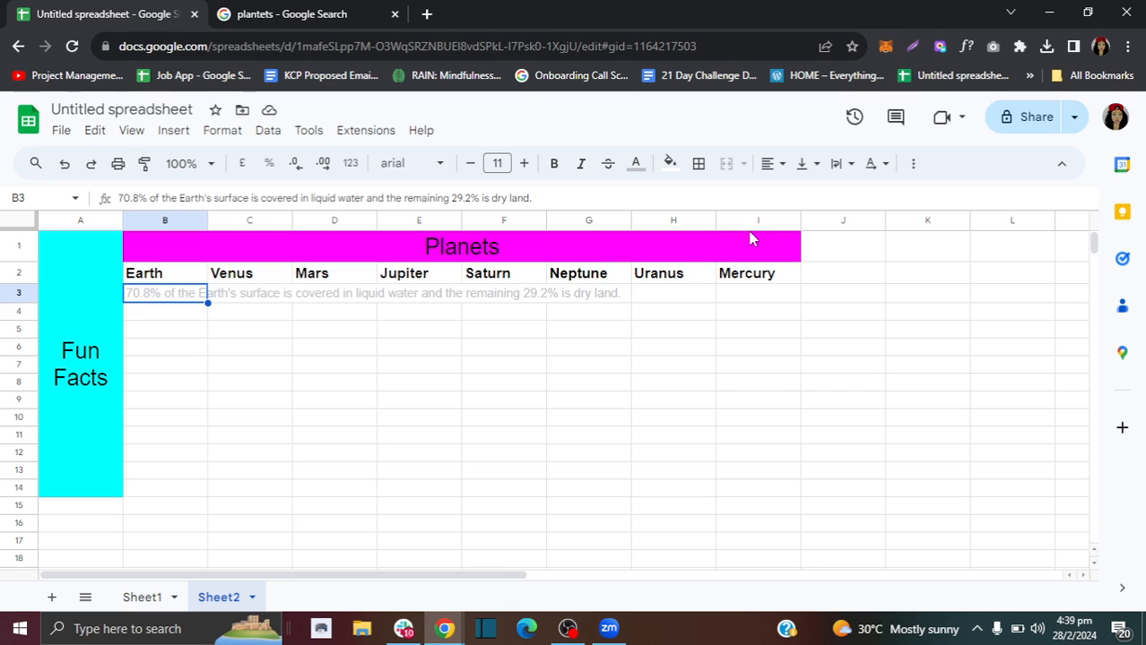
# Change the Earth fact's text colour in B3 from grey to black
pyautogui.click(635, 164)
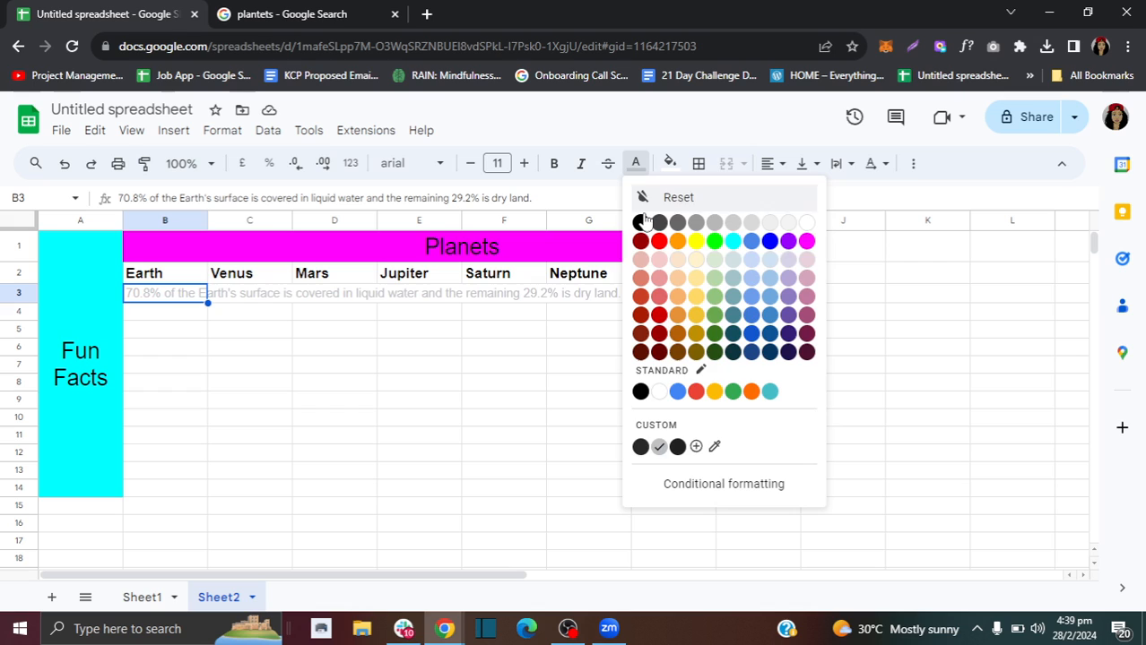
pyautogui.click(640, 221)
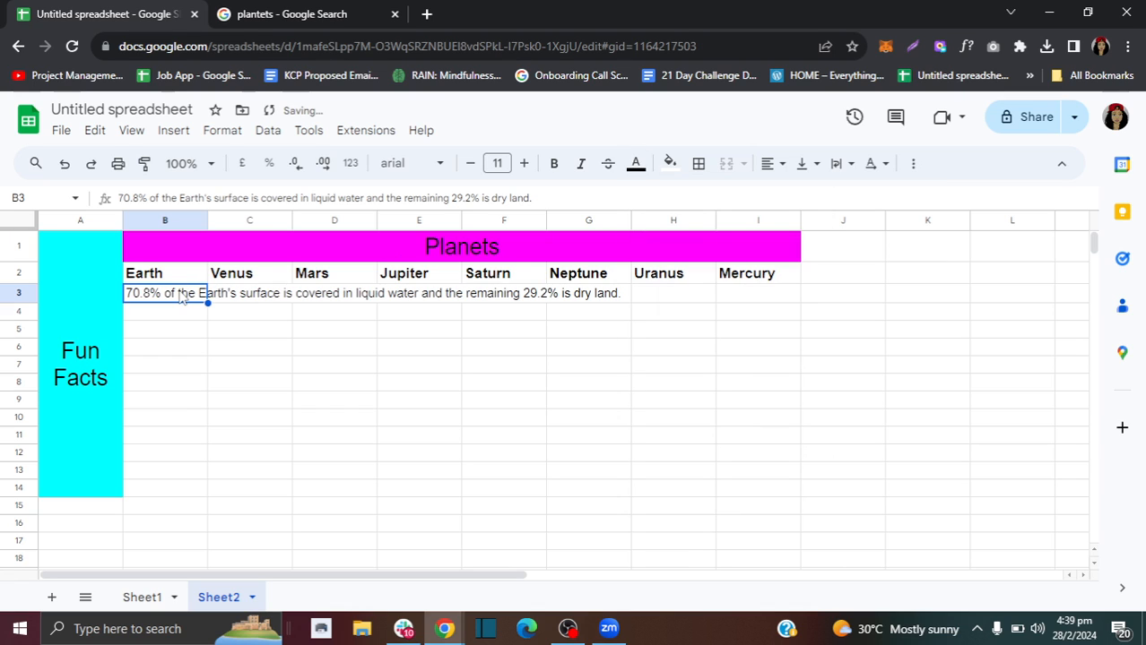